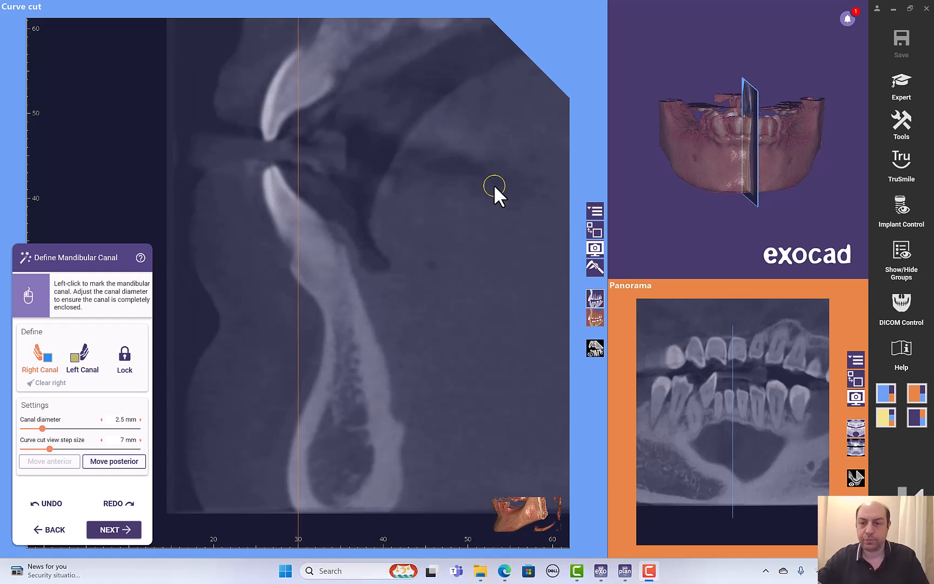
pyautogui.moveTo(822, 204)
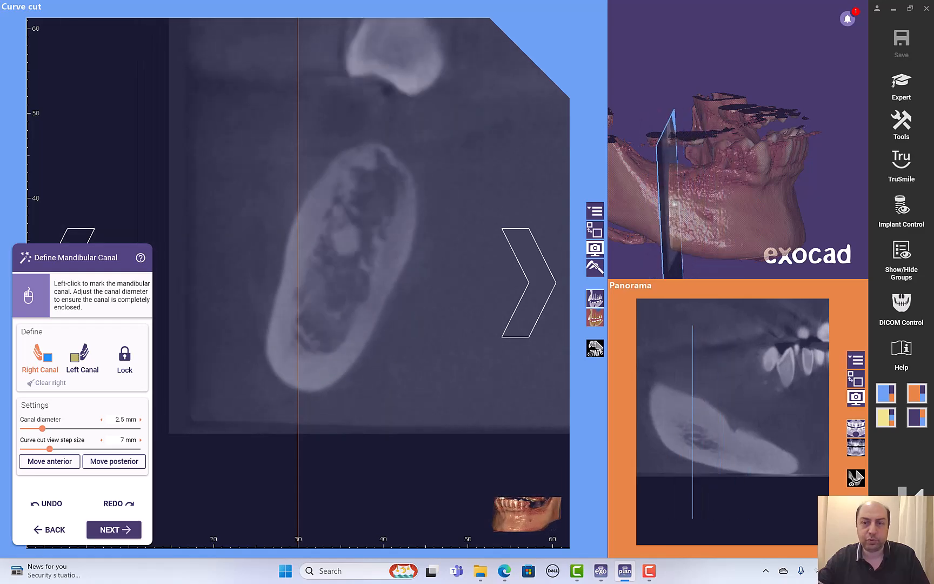
pyautogui.moveTo(706, 215)
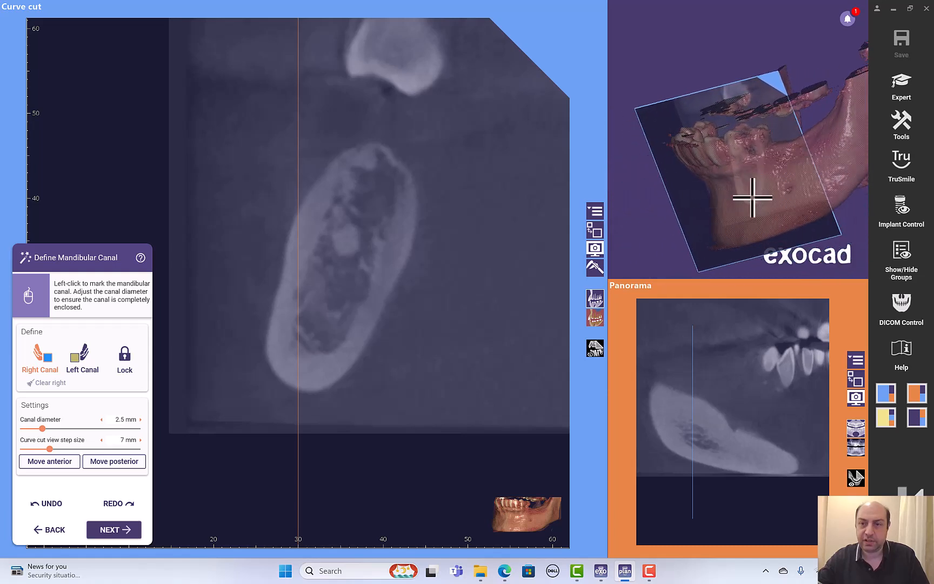
# Turn the 3D jaw to a lateral profile and move the curve cut to the posterior mandible
pyautogui.click(49, 460)
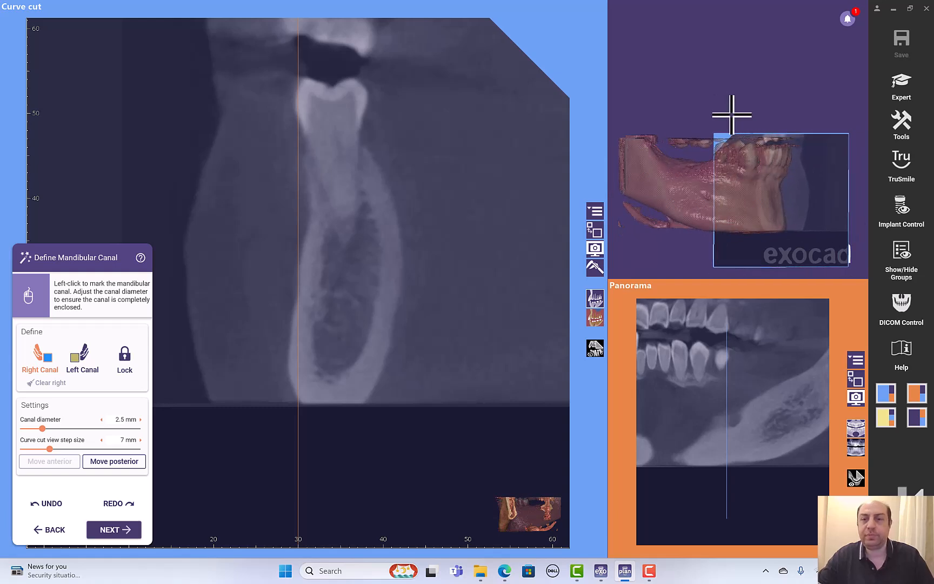
pyautogui.moveTo(707, 202)
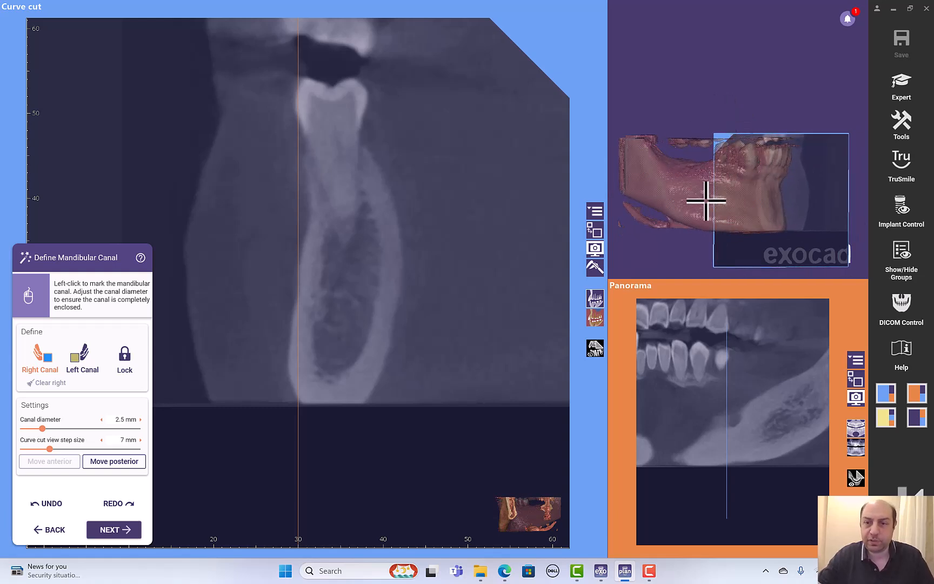
pyautogui.click(114, 460)
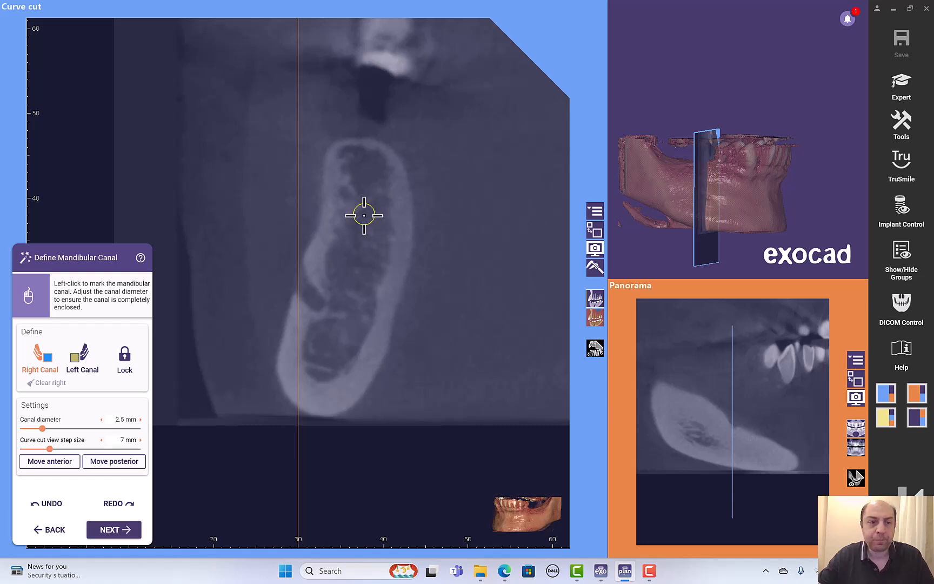
pyautogui.moveTo(82, 358)
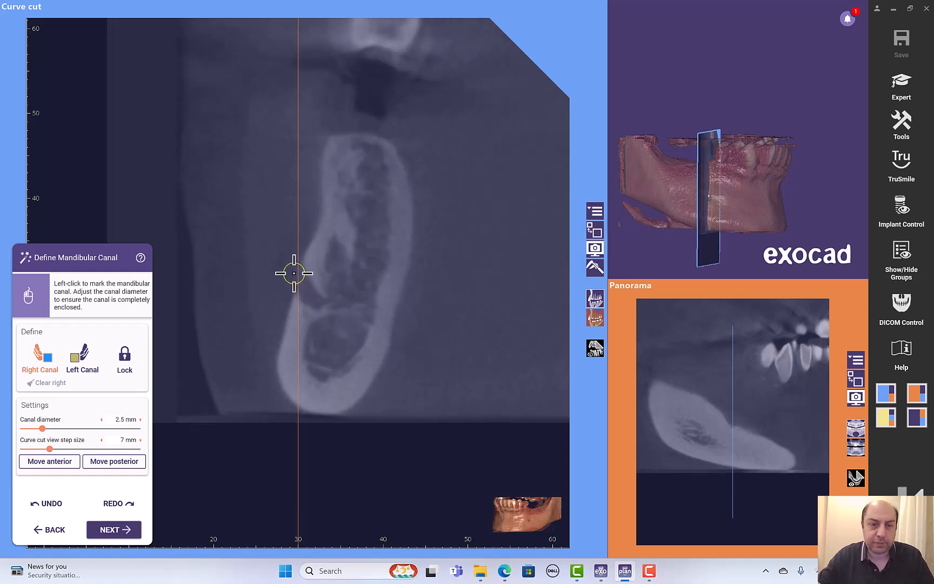
# Place the first right canal points at the canal centre across the posterior cross-sections
pyautogui.click(293, 272)
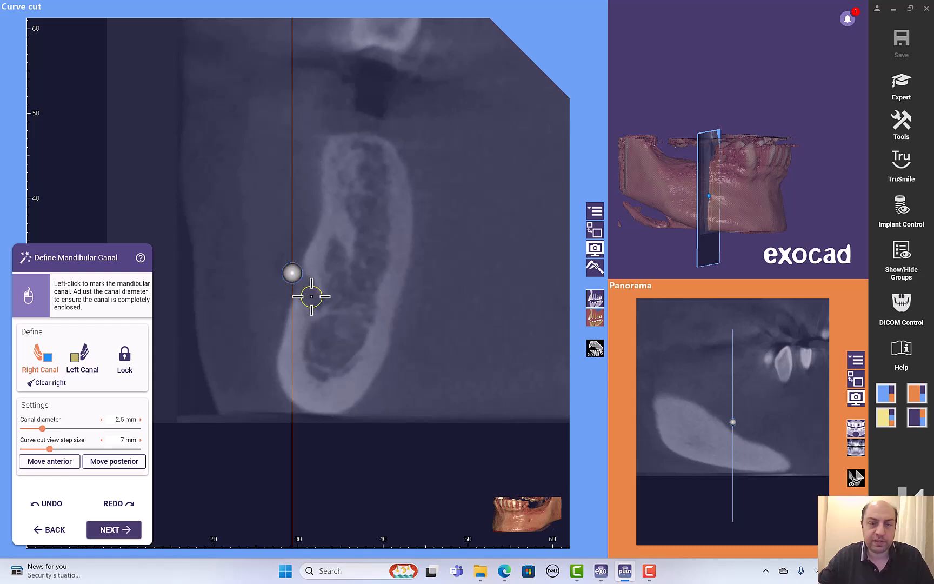
pyautogui.click(310, 297)
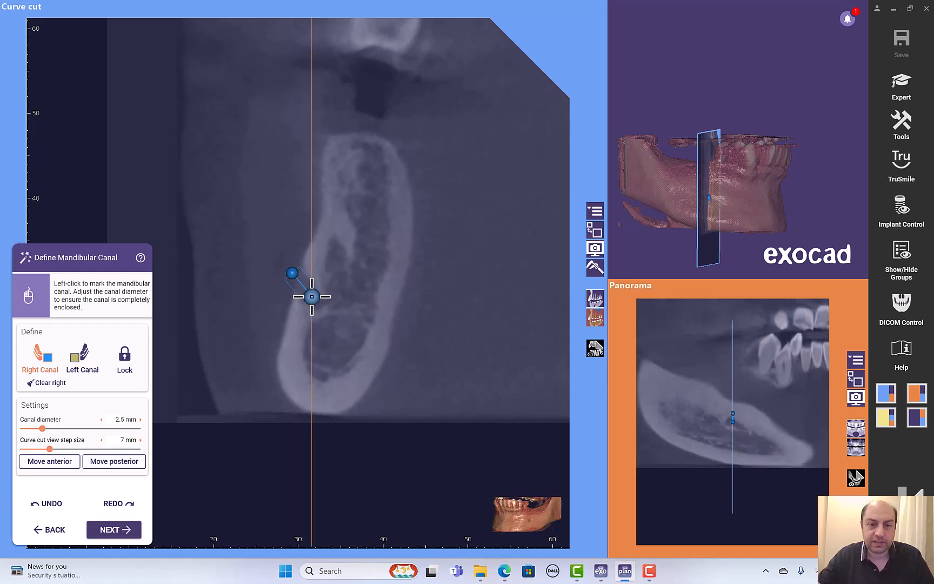
pyautogui.click(311, 298)
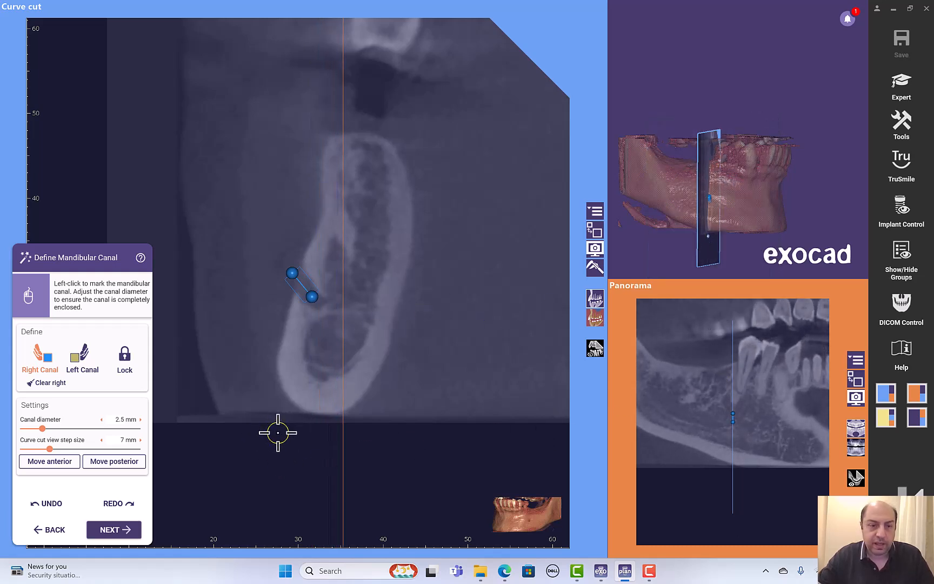
pyautogui.moveTo(687, 429)
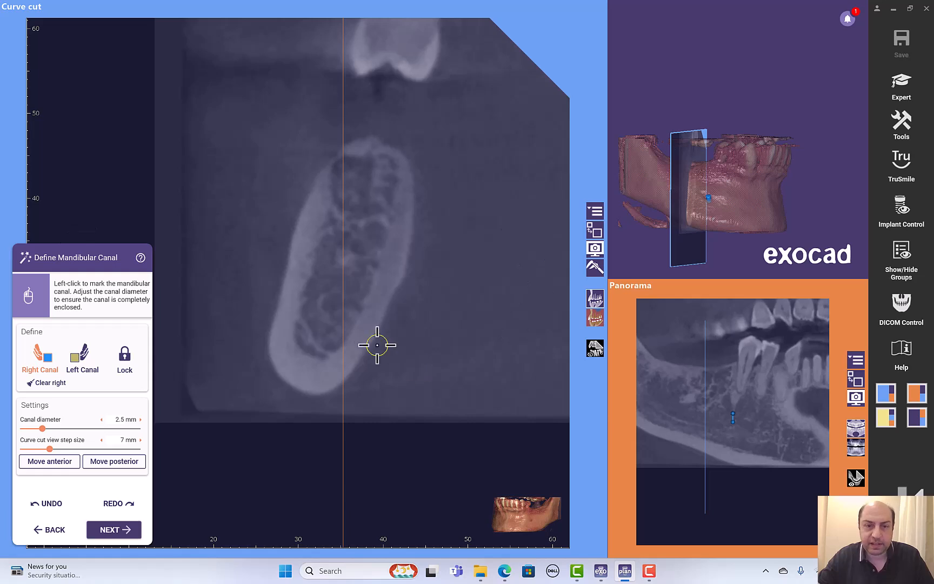
pyautogui.click(327, 302)
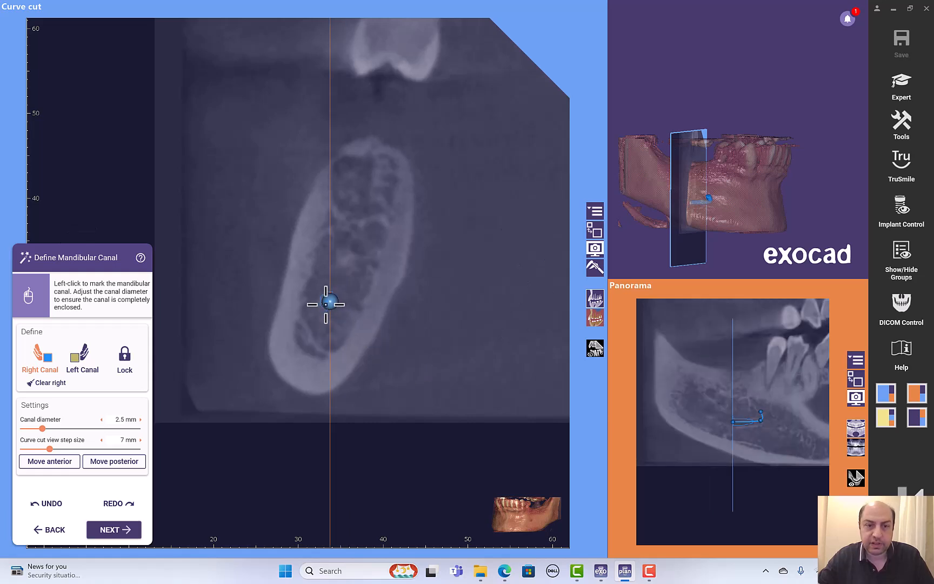
pyautogui.moveTo(566, 372)
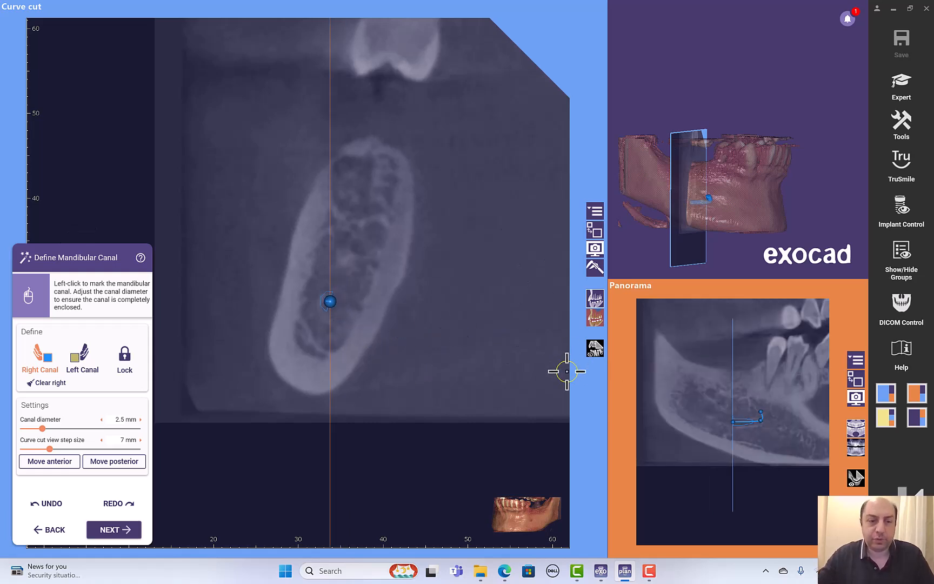
pyautogui.moveTo(54, 477)
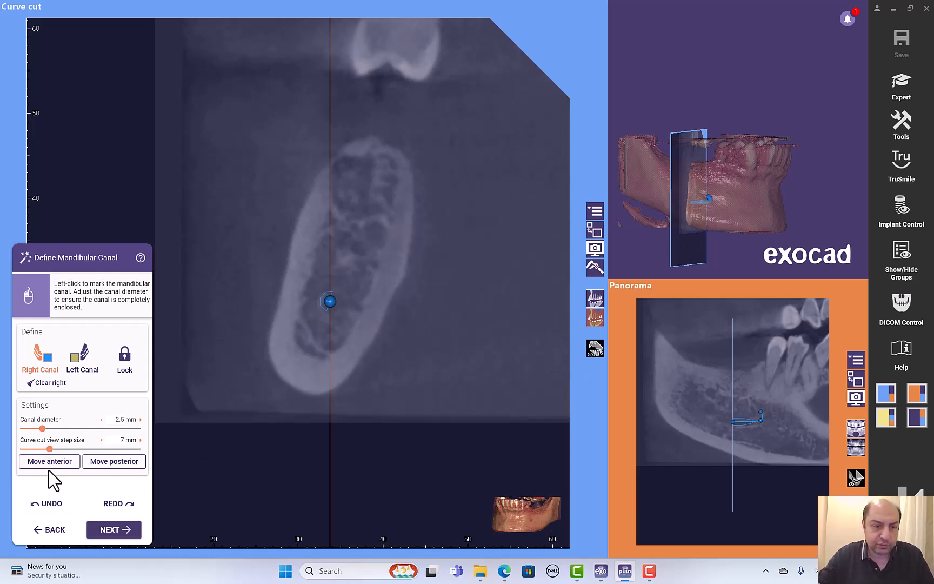
pyautogui.moveTo(114, 460)
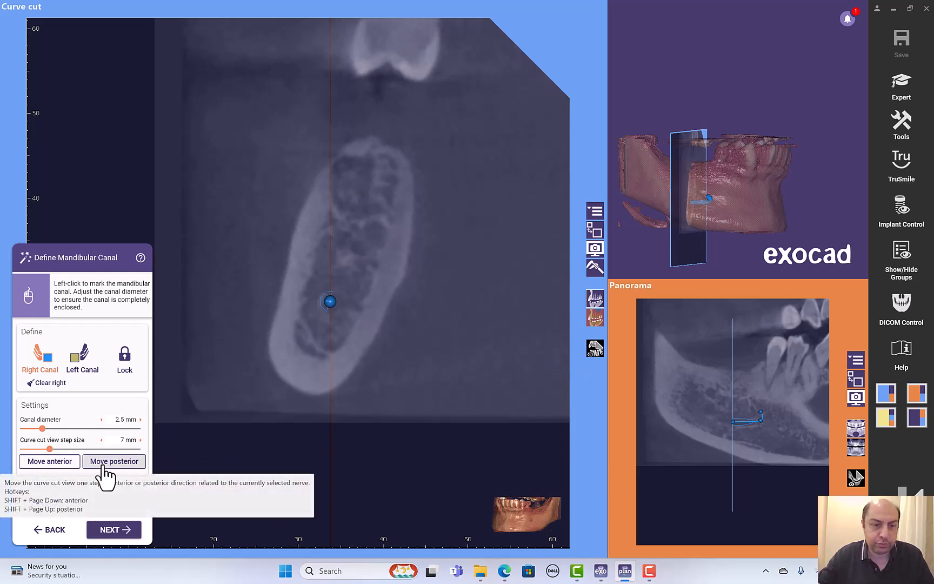
# Extend the right canal path toward the back of the jaw with further points, diameter about 3 mm
pyautogui.click(113, 460)
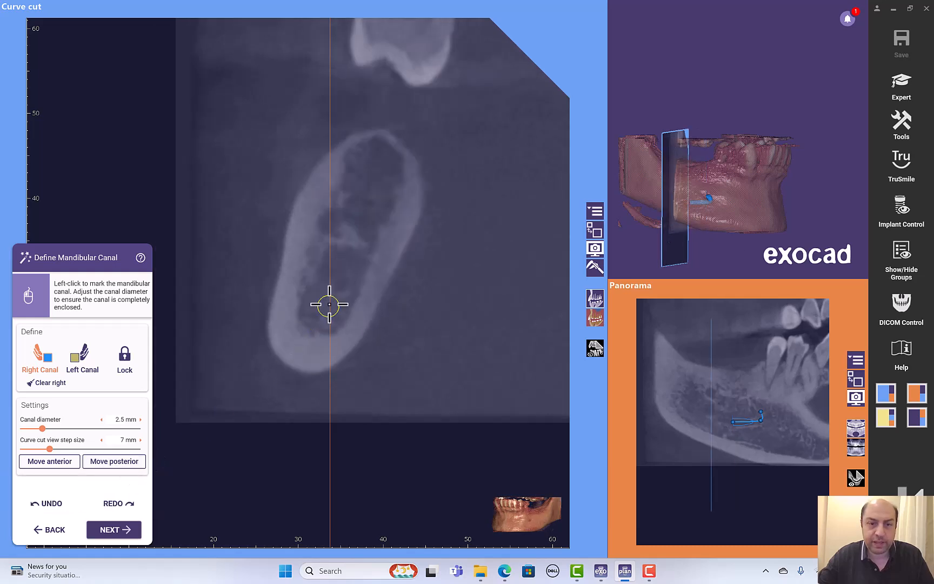
pyautogui.moveTo(343, 283)
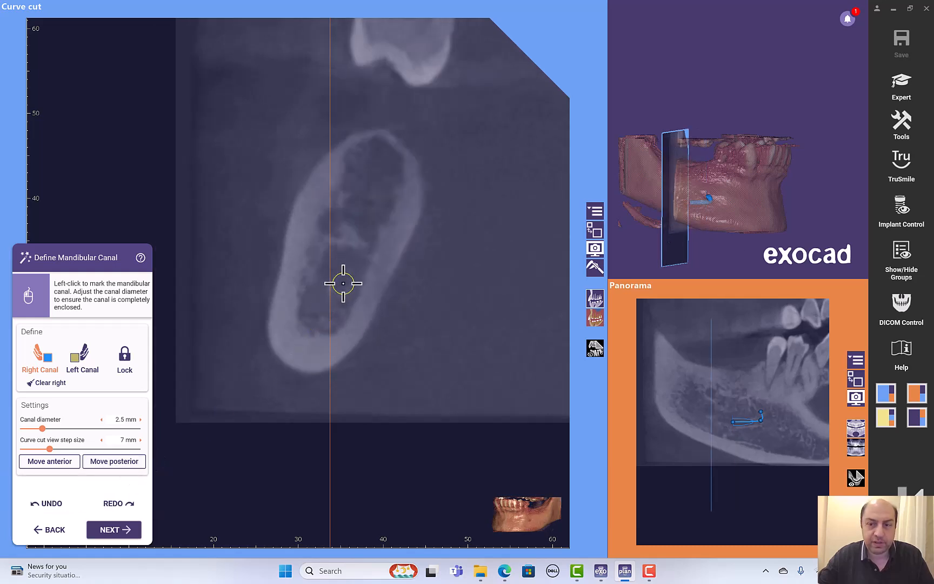
pyautogui.click(342, 283)
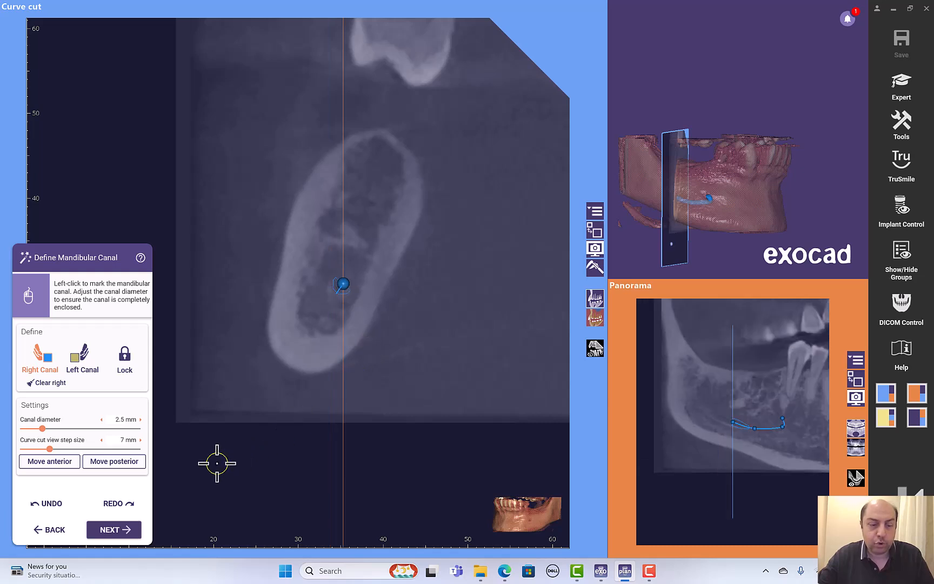
pyautogui.moveTo(179, 461)
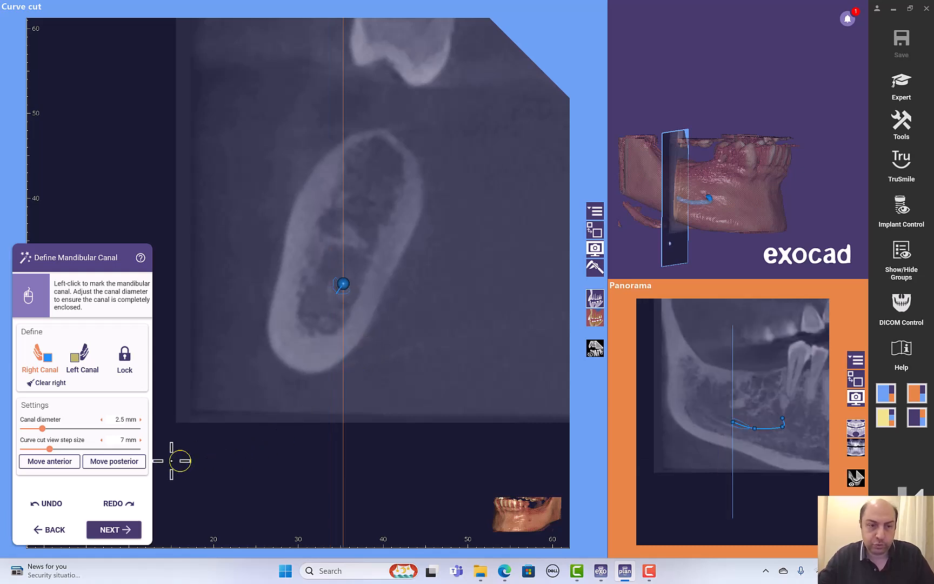
pyautogui.moveTo(113, 460)
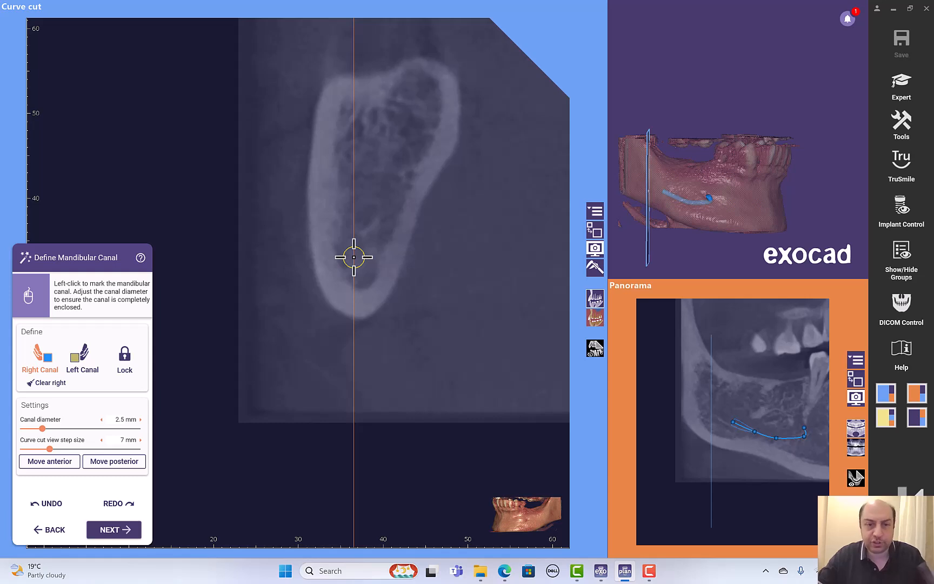
pyautogui.moveTo(354, 243)
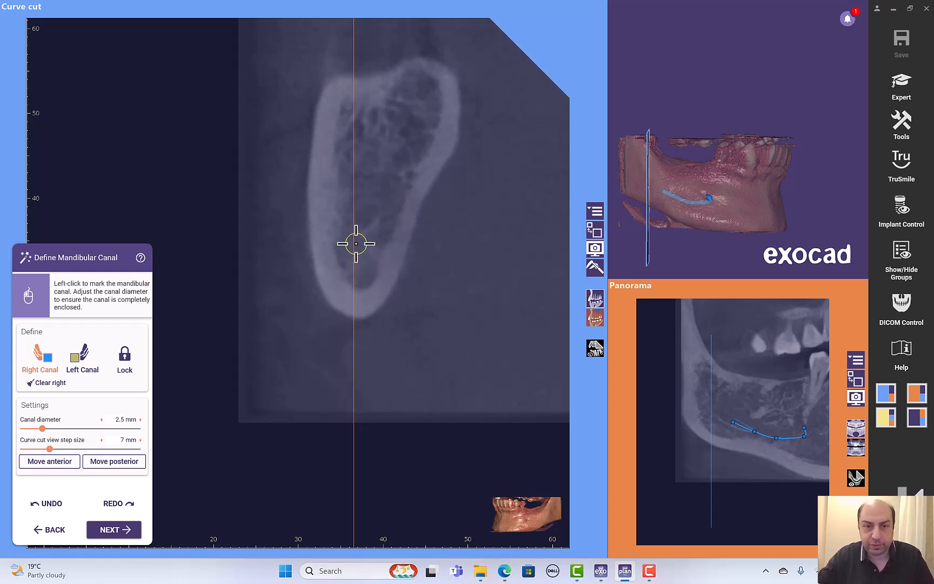
pyautogui.click(356, 243)
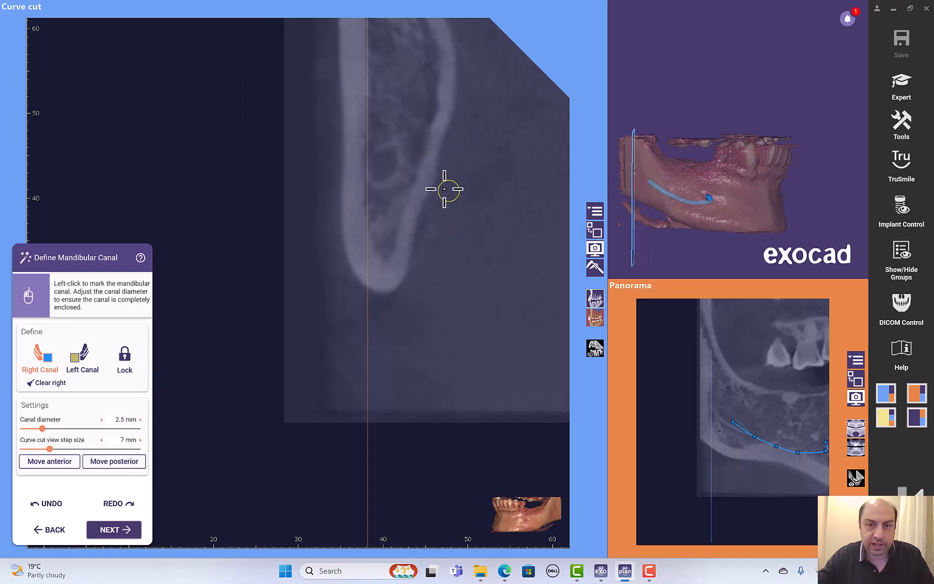
pyautogui.moveTo(384, 161)
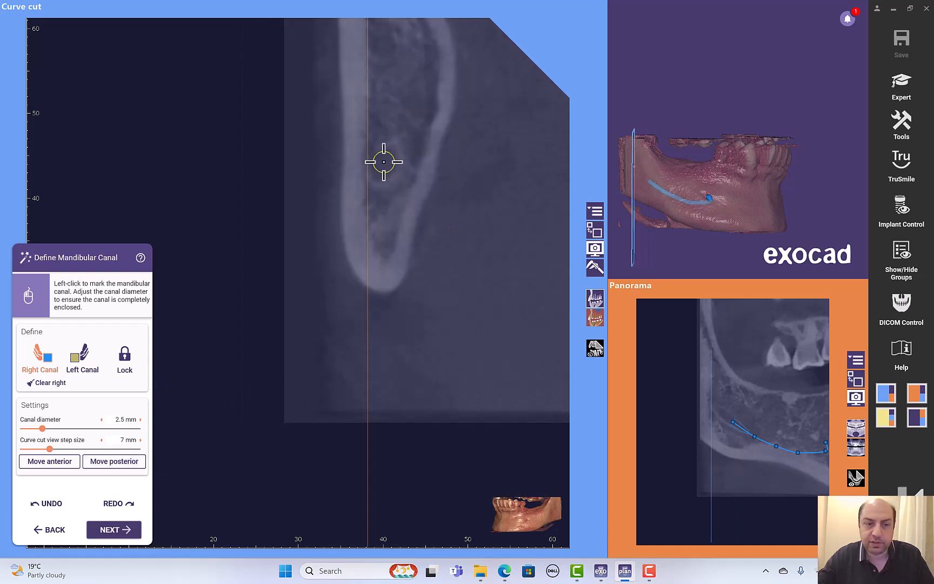
pyautogui.click(384, 163)
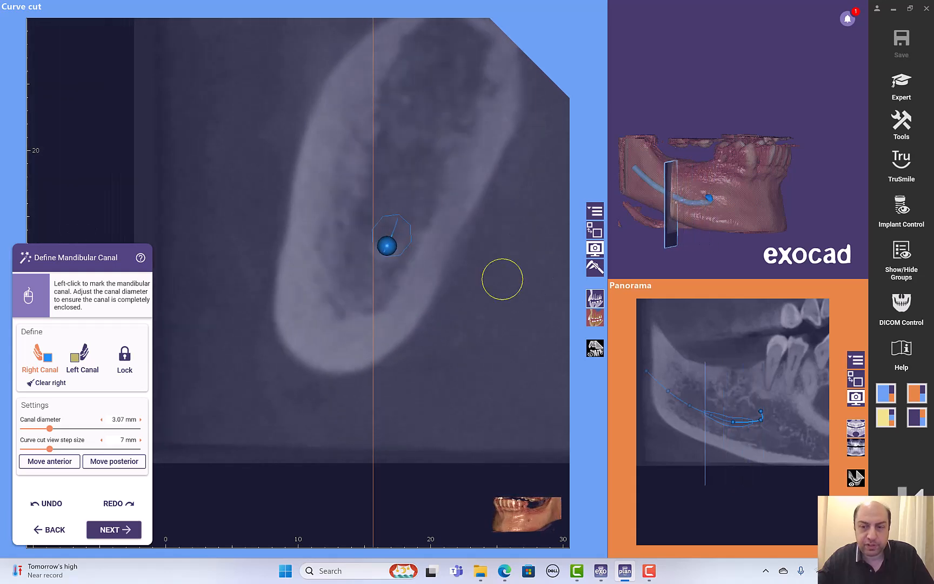
pyautogui.moveTo(864, 444)
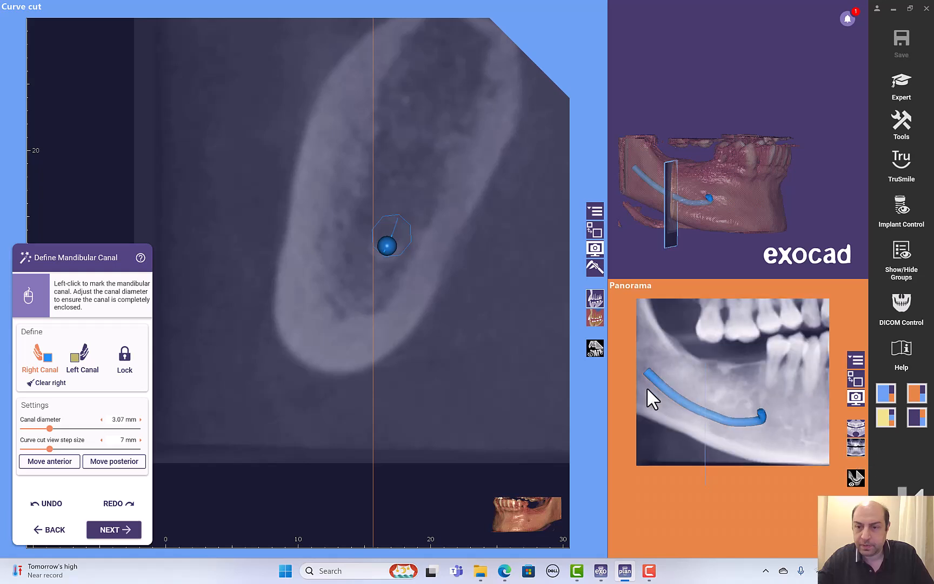
pyautogui.moveTo(796, 426)
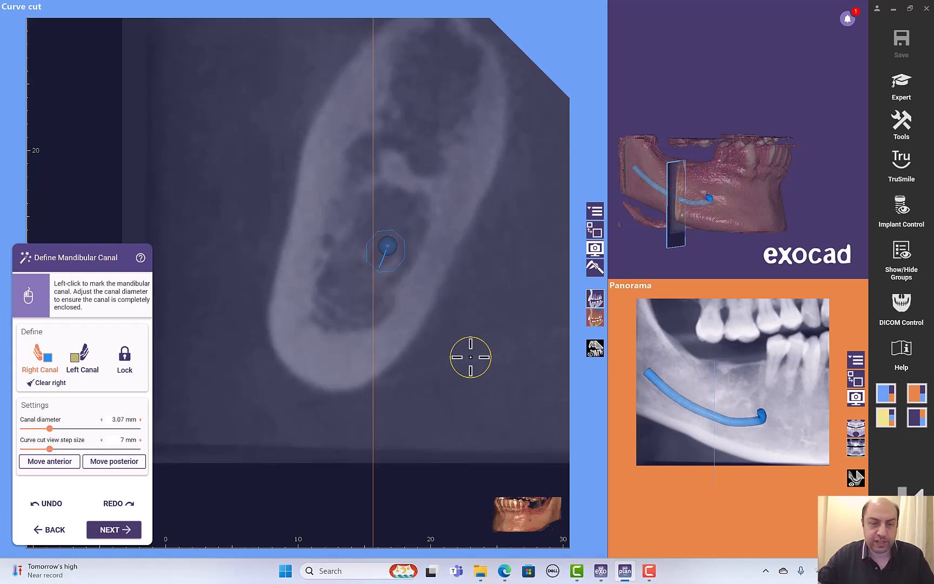
pyautogui.moveTo(412, 392)
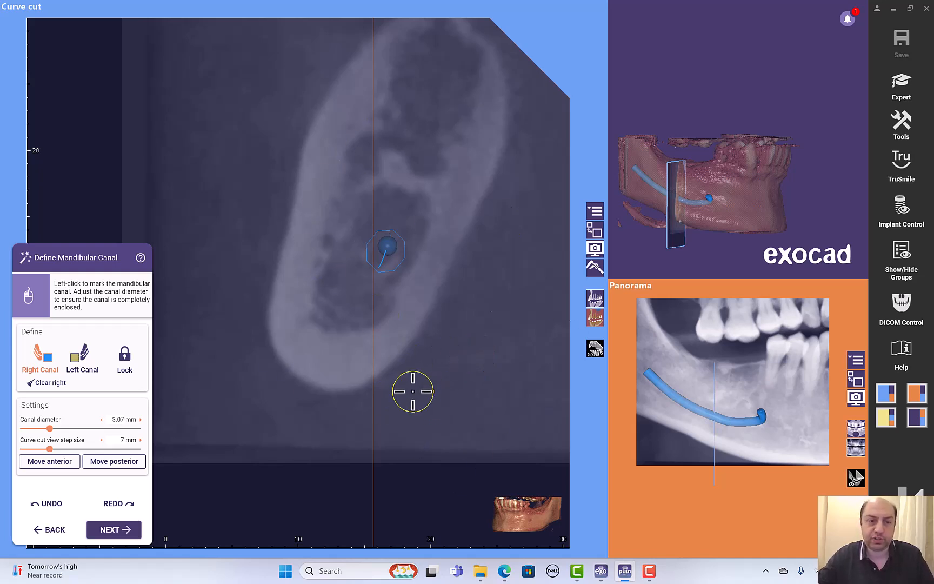
# Activate Left Canal and swap the panorama into the main viewport on the left side
pyautogui.click(81, 358)
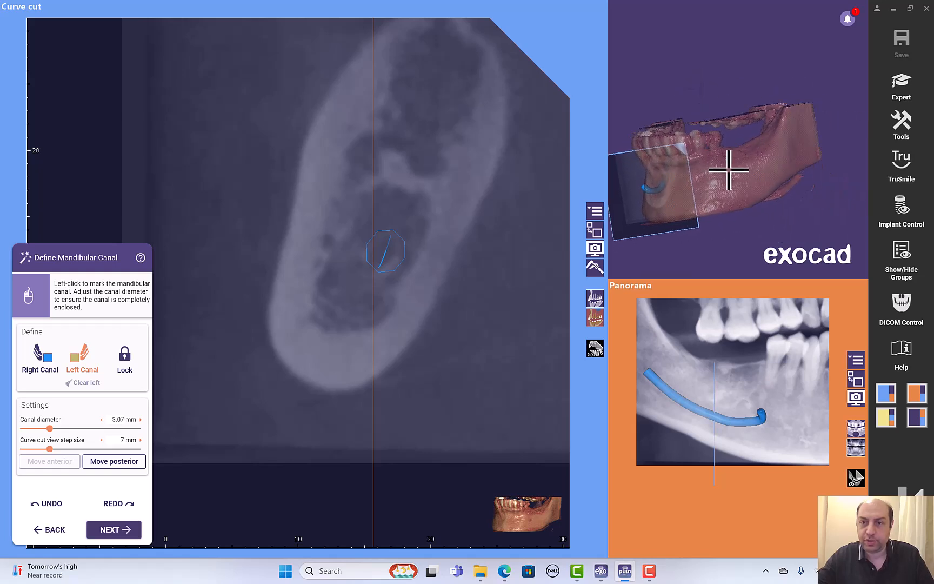
pyautogui.click(113, 460)
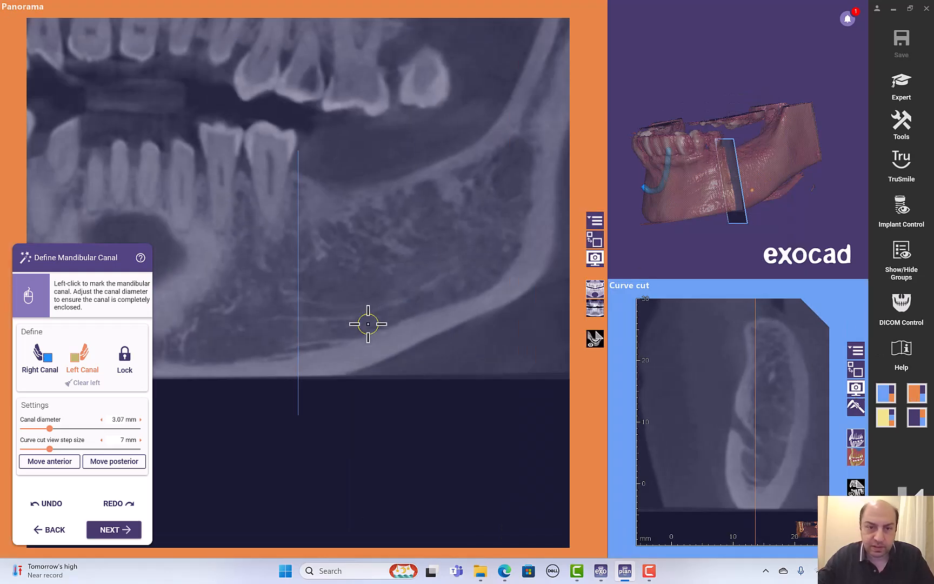
pyautogui.moveTo(402, 290)
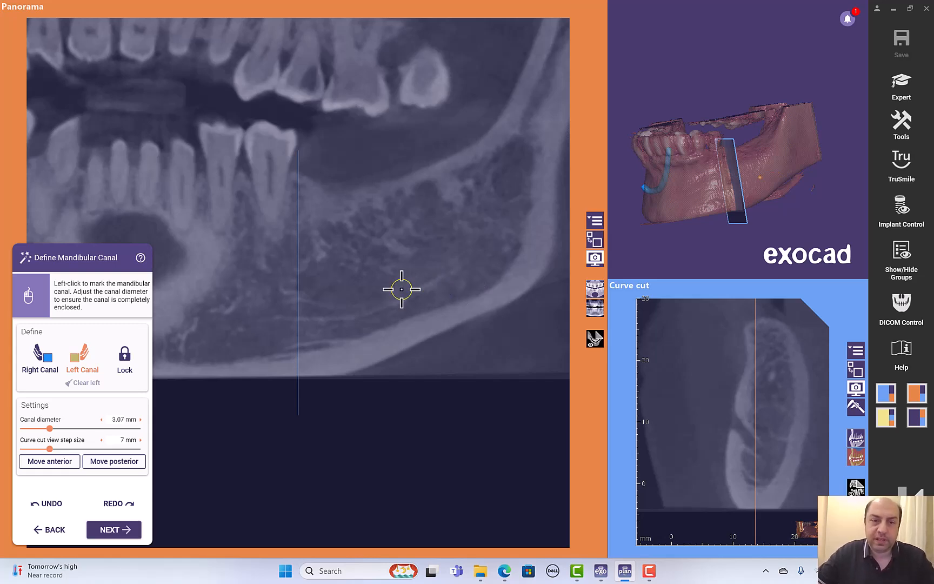
pyautogui.moveTo(403, 300)
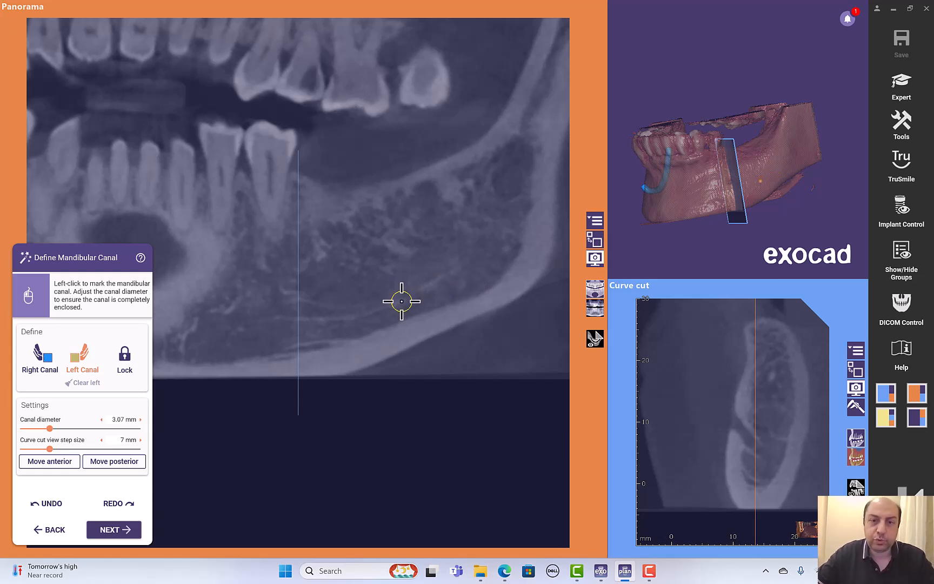
pyautogui.moveTo(401, 307)
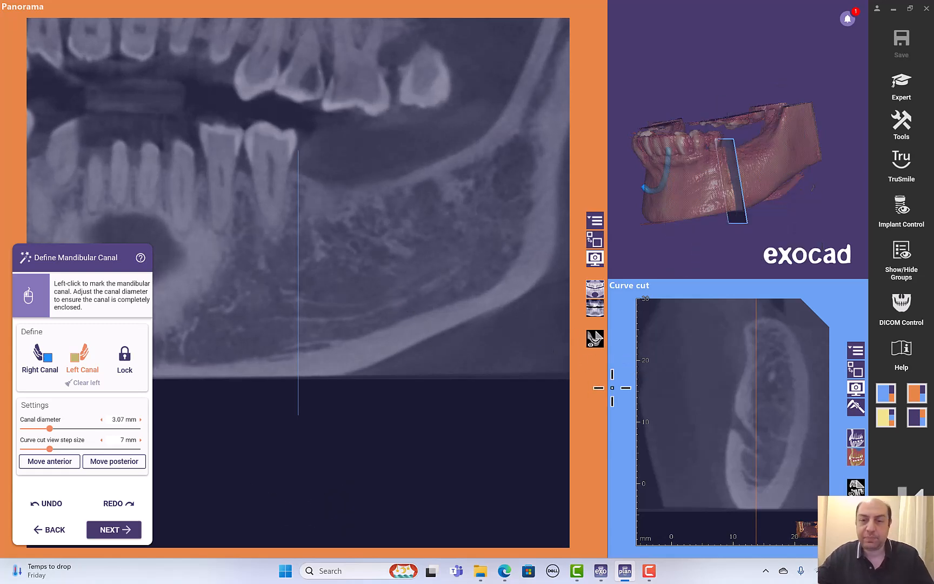
pyautogui.moveTo(729, 418)
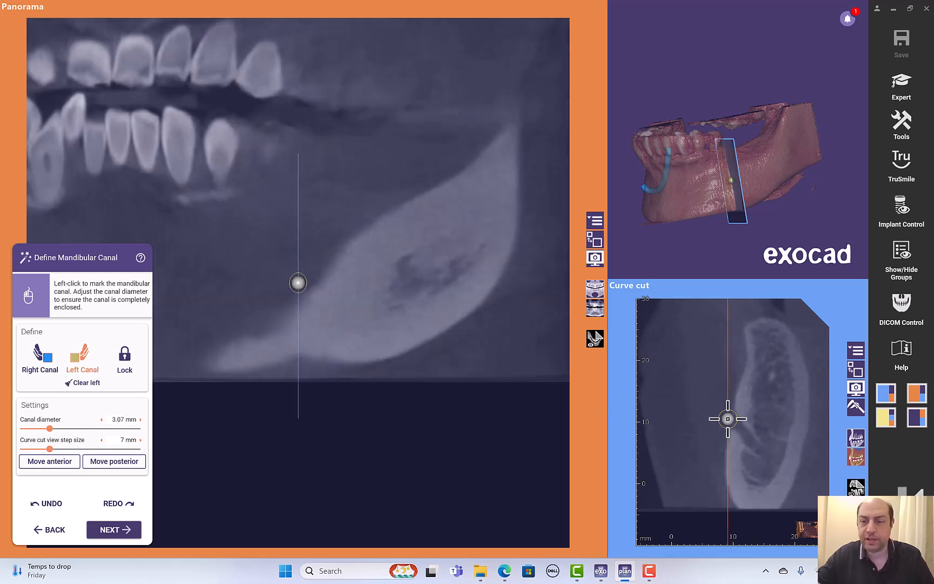
# Place four points along the left canal from front to back, forming the yellow tube
pyautogui.click(299, 282)
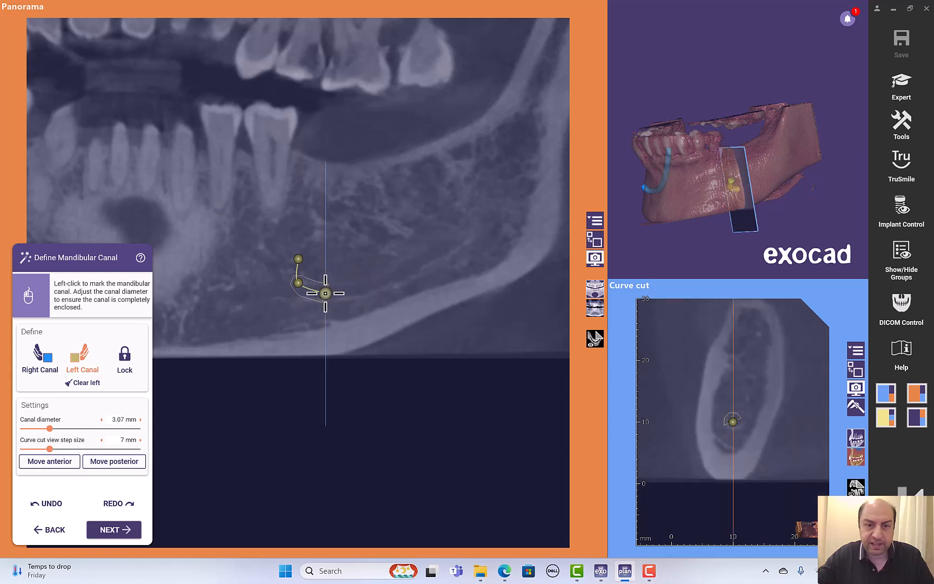
pyautogui.click(423, 270)
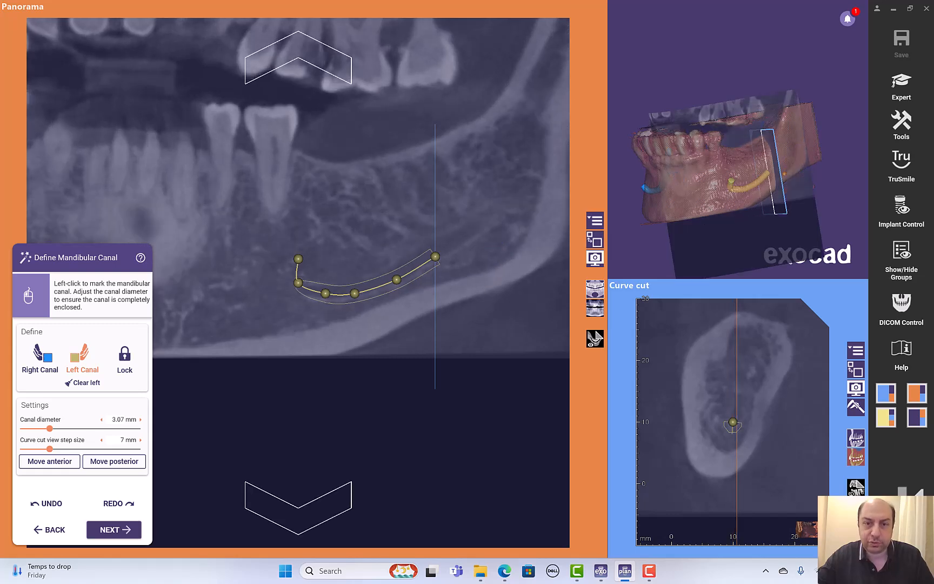
pyautogui.click(468, 236)
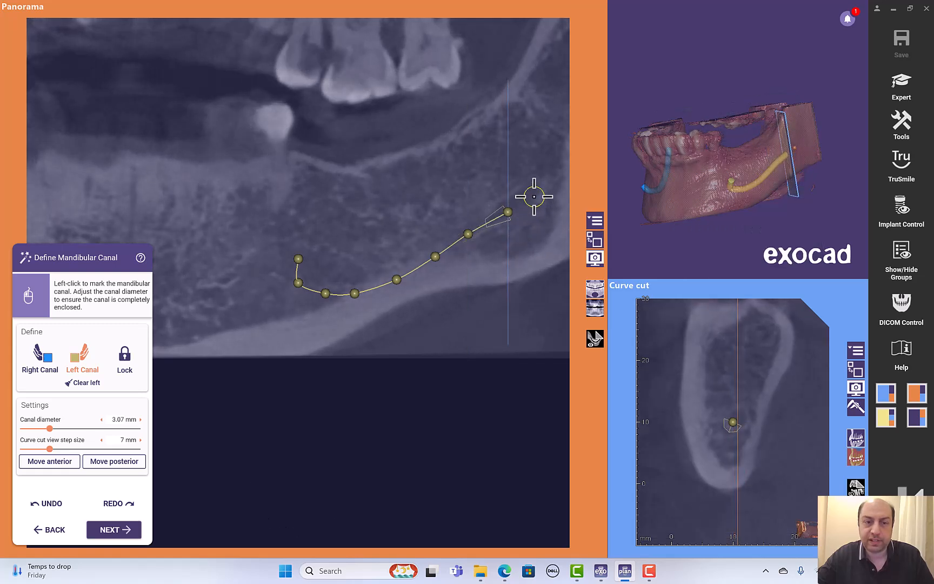
pyautogui.click(533, 197)
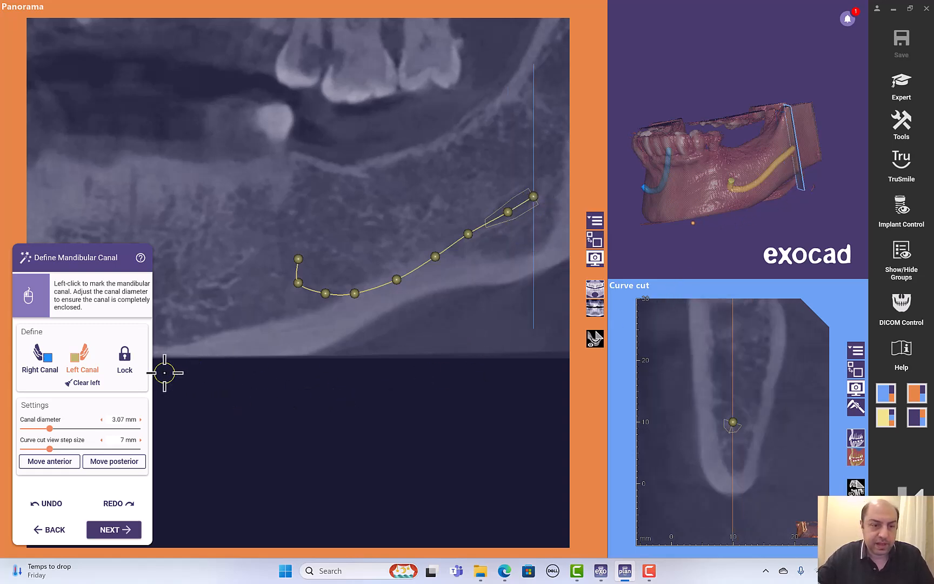
pyautogui.moveTo(124, 357)
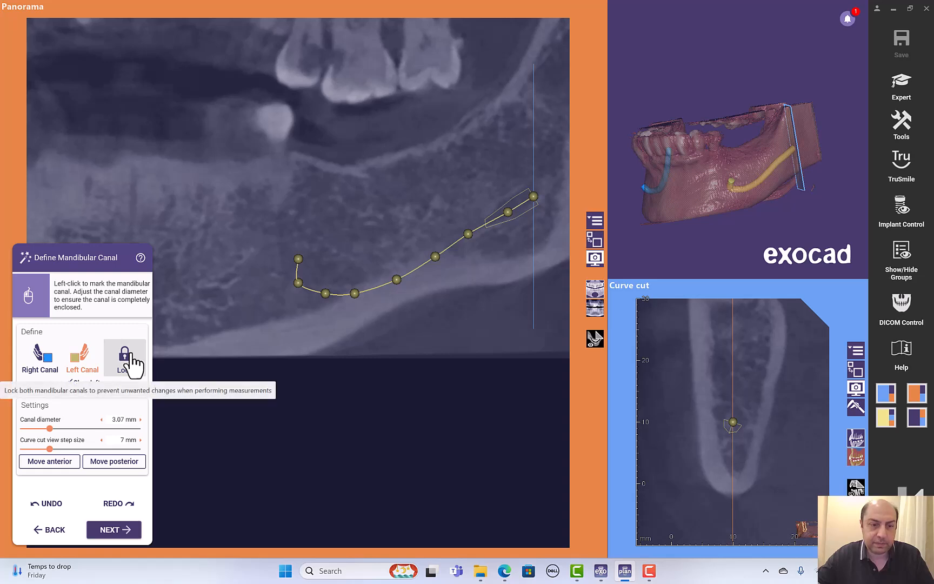
# Set the left canal diameter to 2.95 mm with the Canal diameter slider
pyautogui.click(125, 354)
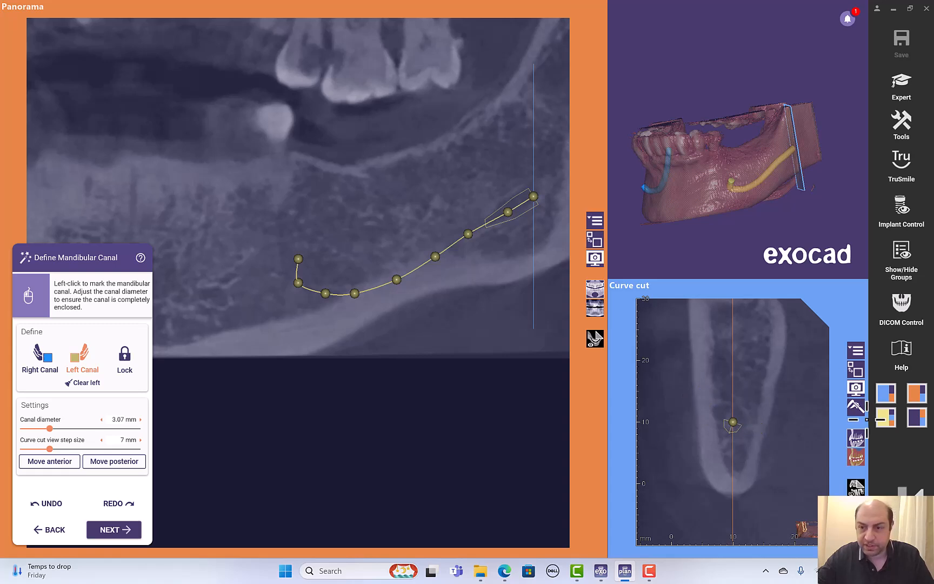
pyautogui.moveTo(855, 386)
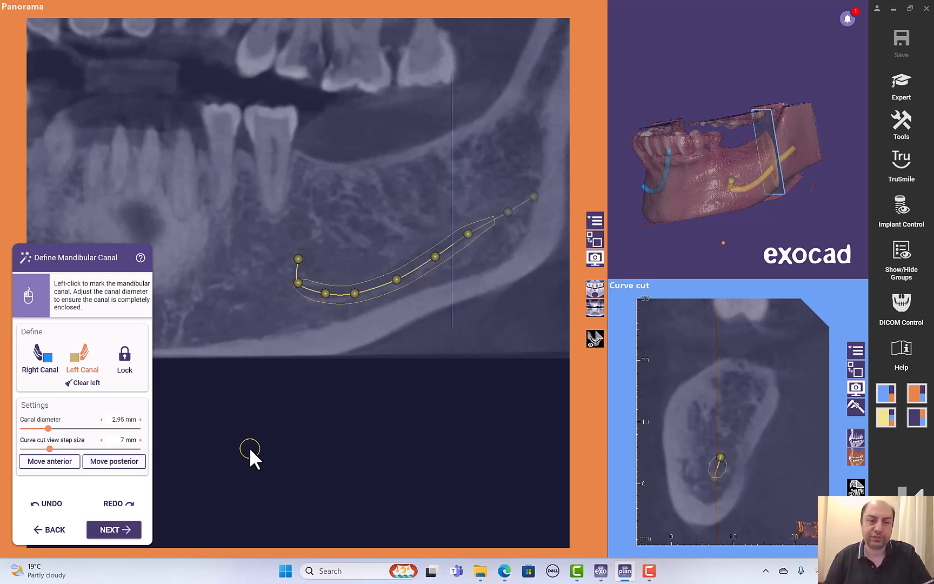
pyautogui.moveTo(76, 501)
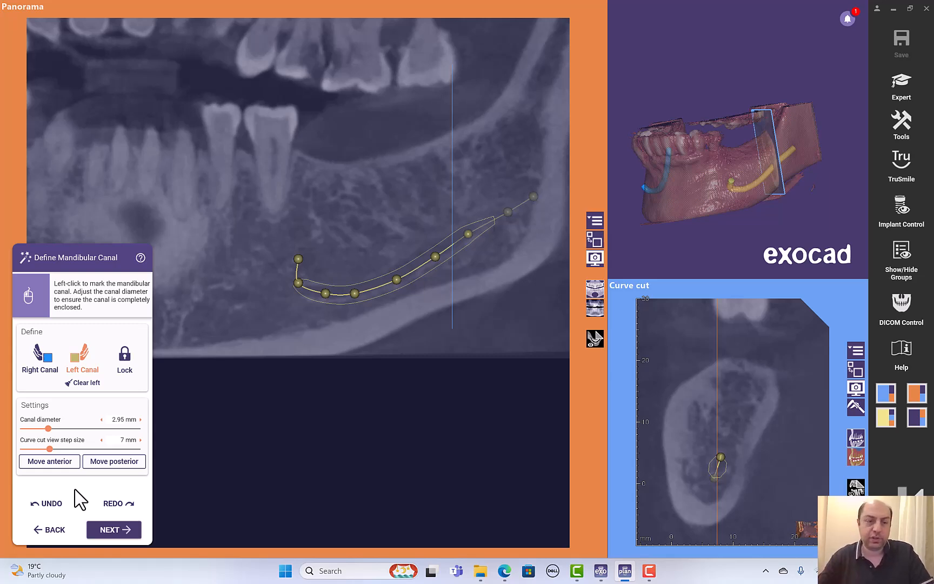
pyautogui.moveTo(12, 540)
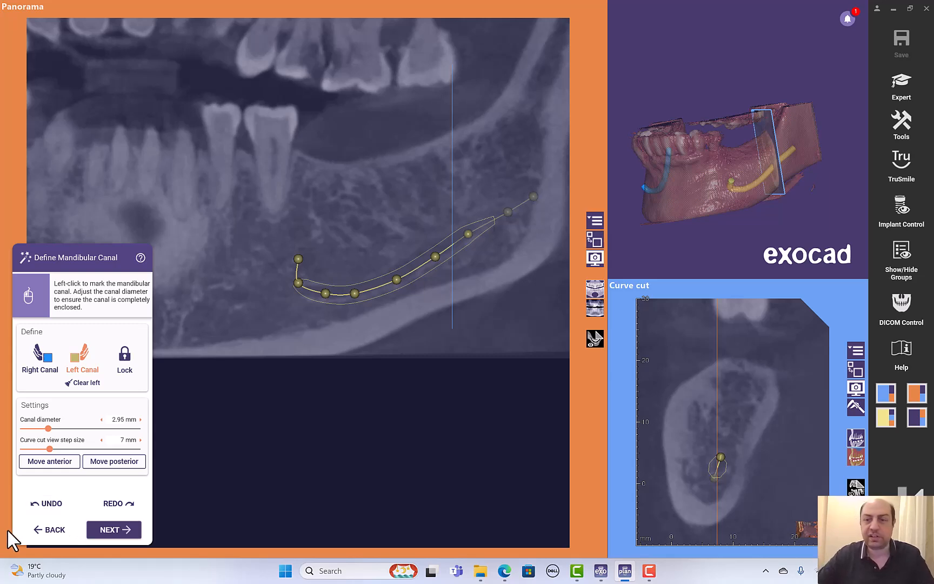
pyautogui.moveTo(576, 297)
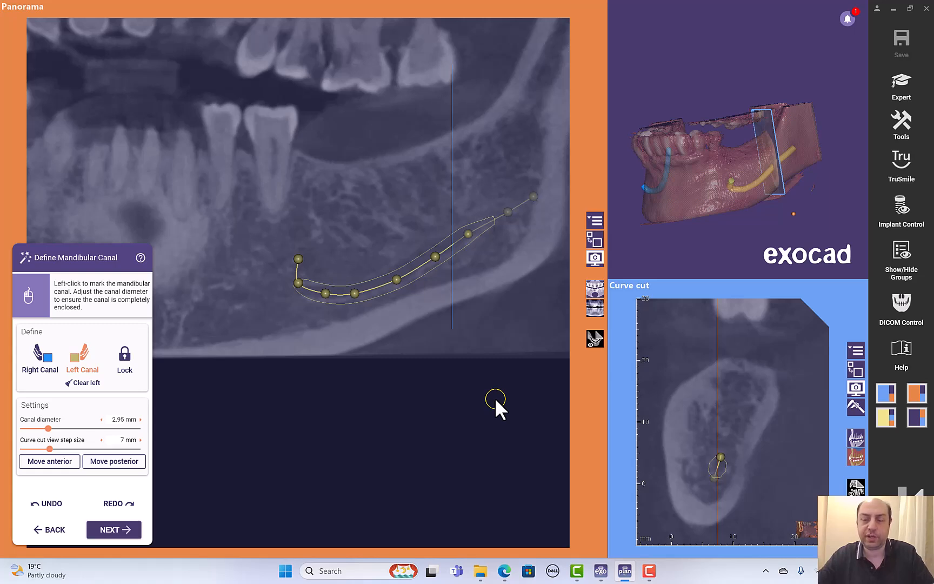
pyautogui.moveTo(250, 474)
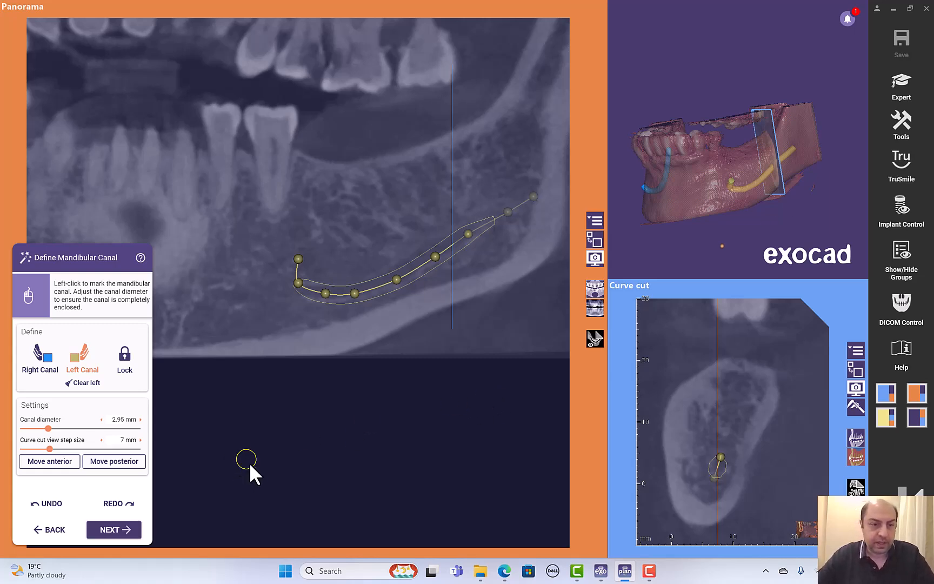